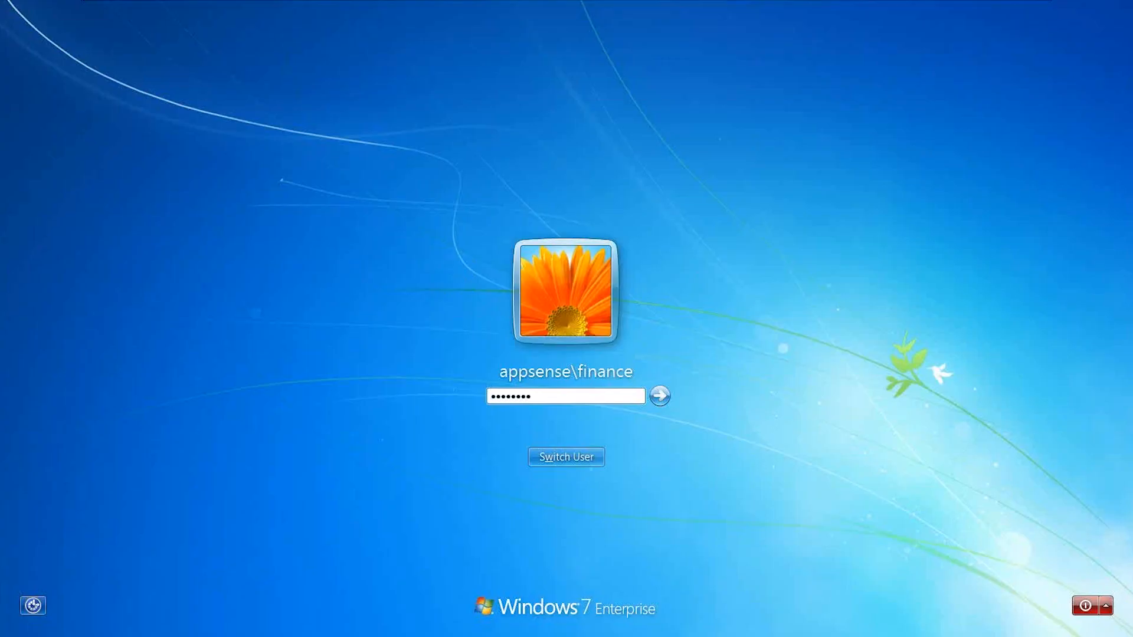
Log on to Windows 7 as appsense\finance
{"action": "left_click", "coordinate": [657, 395]}
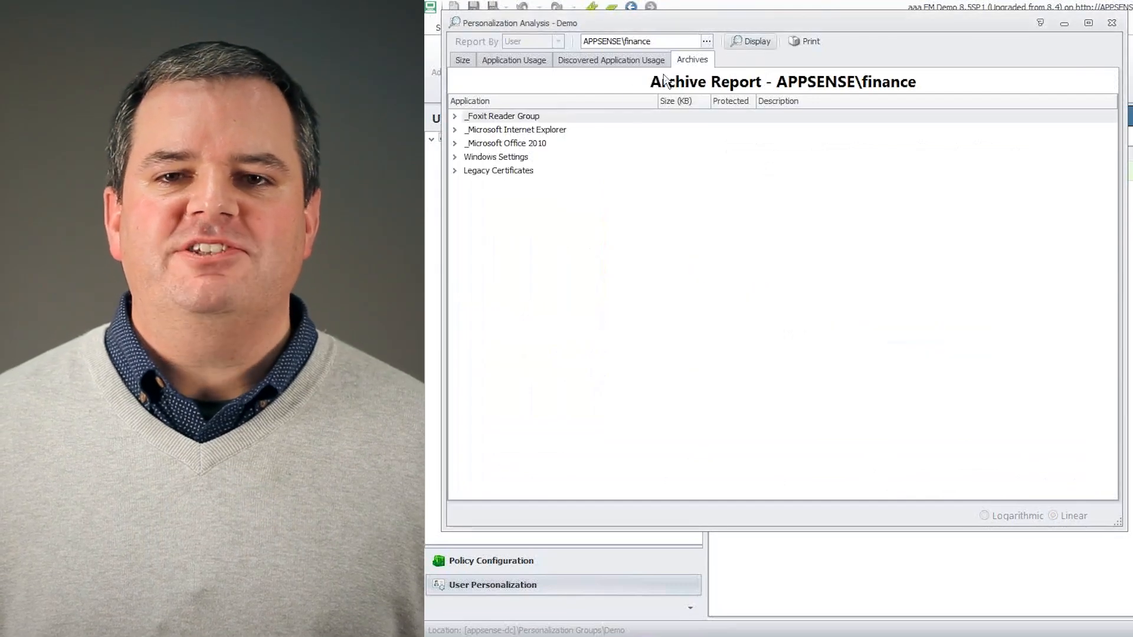
Roll APPSENSE\finance's Microsoft Office 2010 settings back to the 2/3/2015 1:48:37 PM snapshot and confirm
{"action": "left_click", "coordinate": [456, 143]}
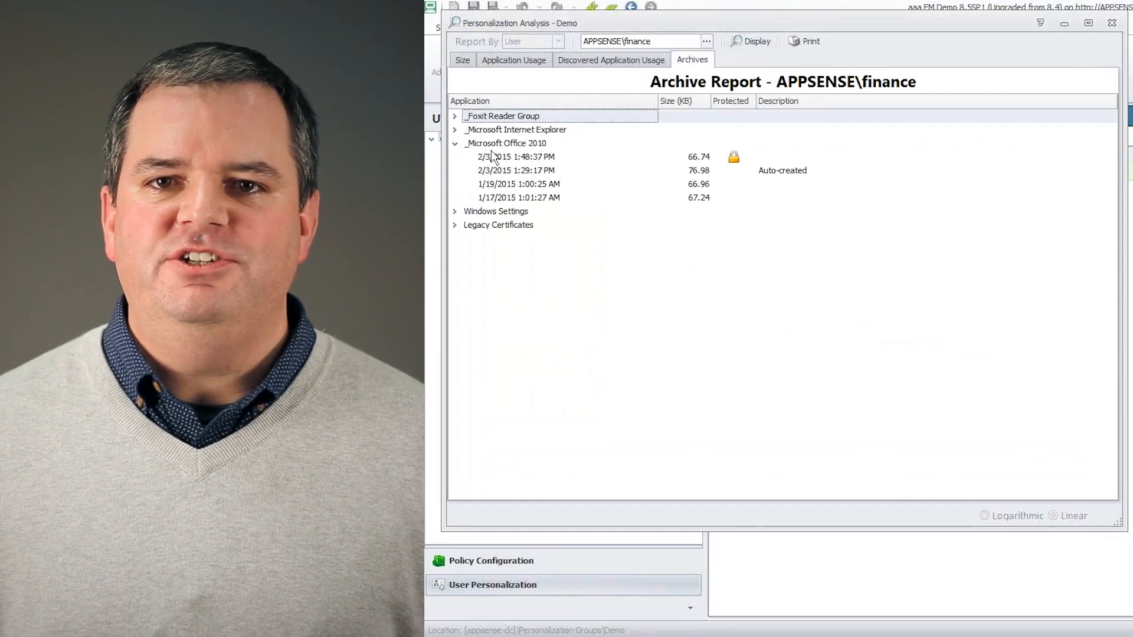
{"action": "left_click", "coordinate": [516, 157]}
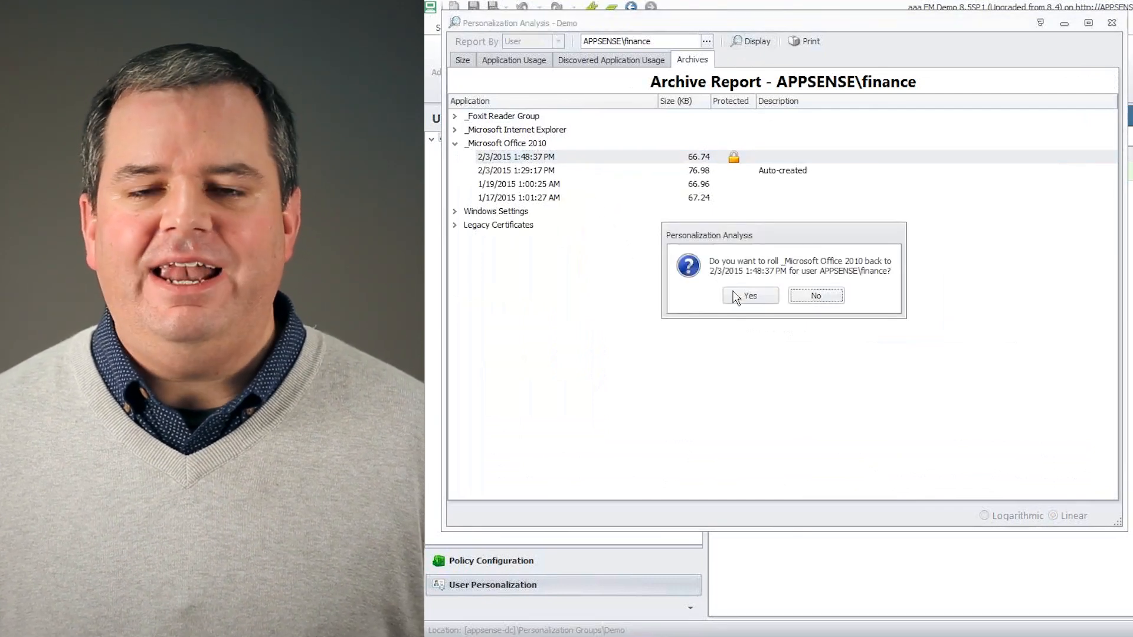
{"action": "left_click", "coordinate": [749, 295]}
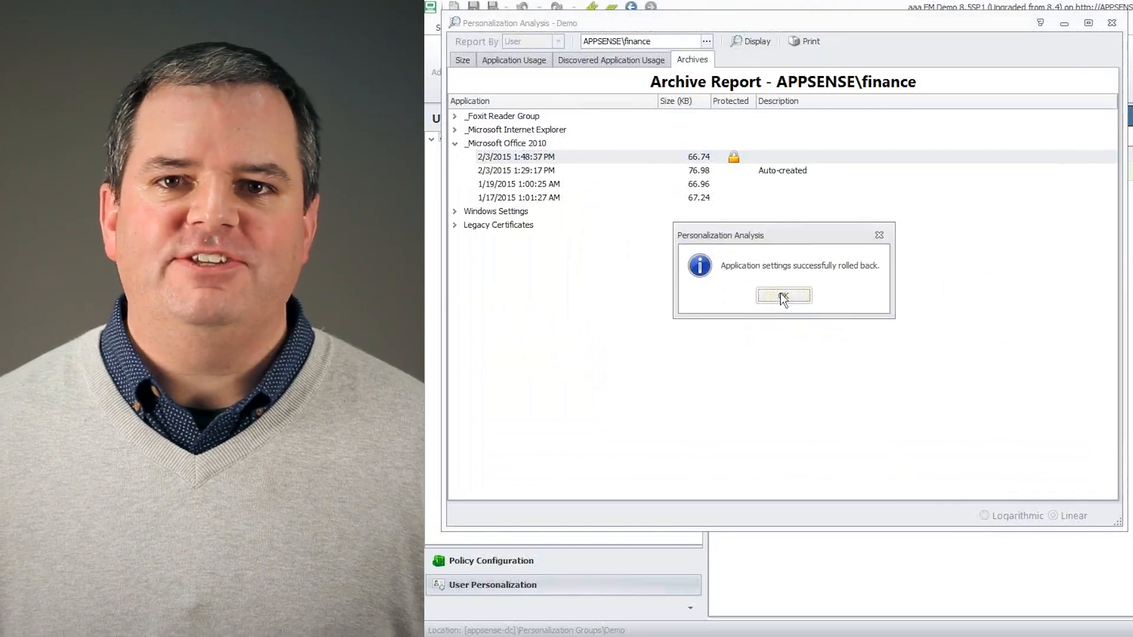